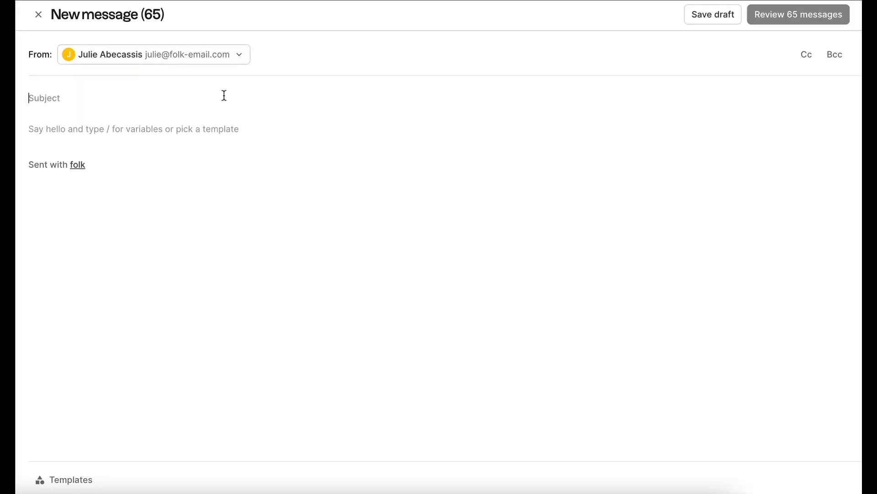
Step: Write the subject 'Join our fundraising round: folk x' with a Company name variable
type("Join our fundr")
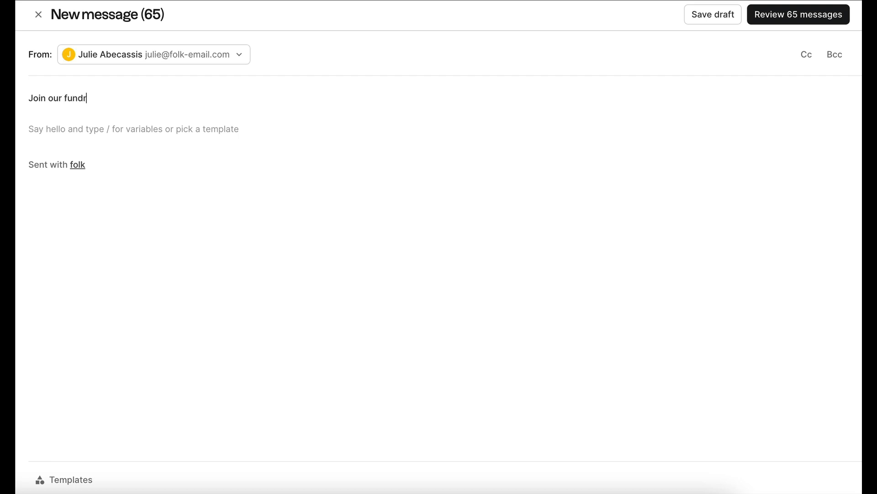
type("aising roun")
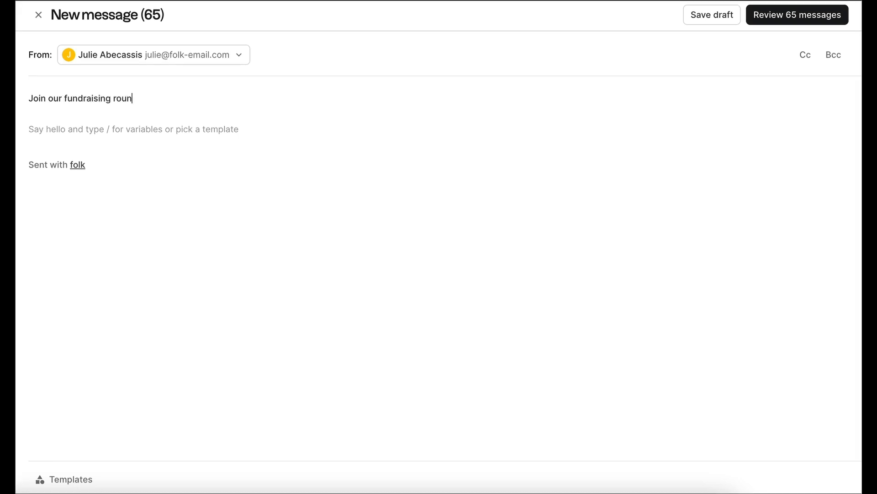
type("d: folk")
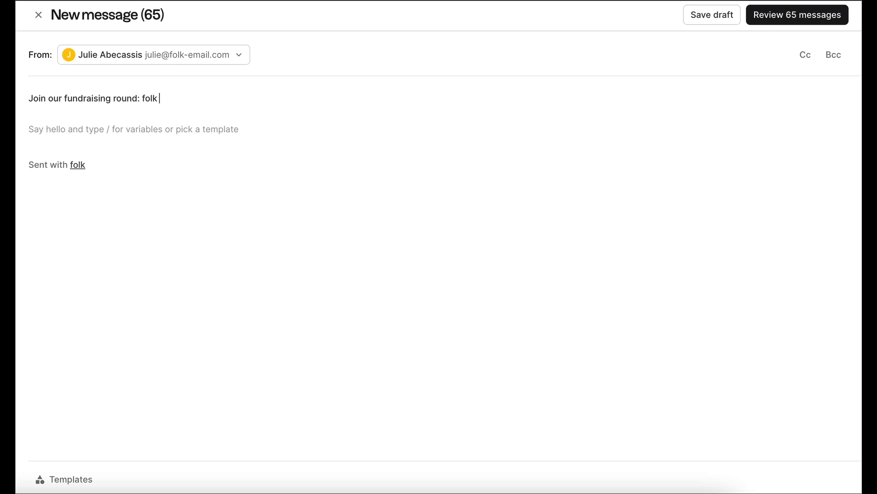
type("x /")
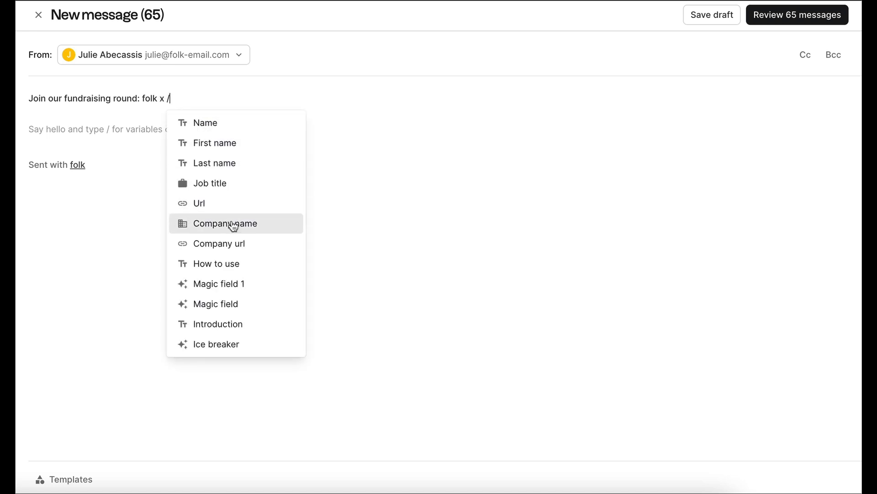
left_click(225, 223)
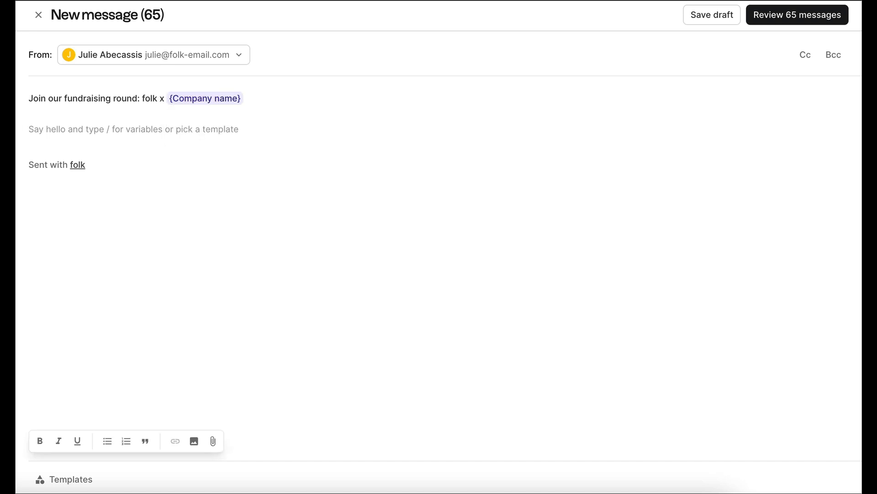
Step: Greet the recipient with 'Hello {First name}' and invite their company to the fundraising round
type("Hel")
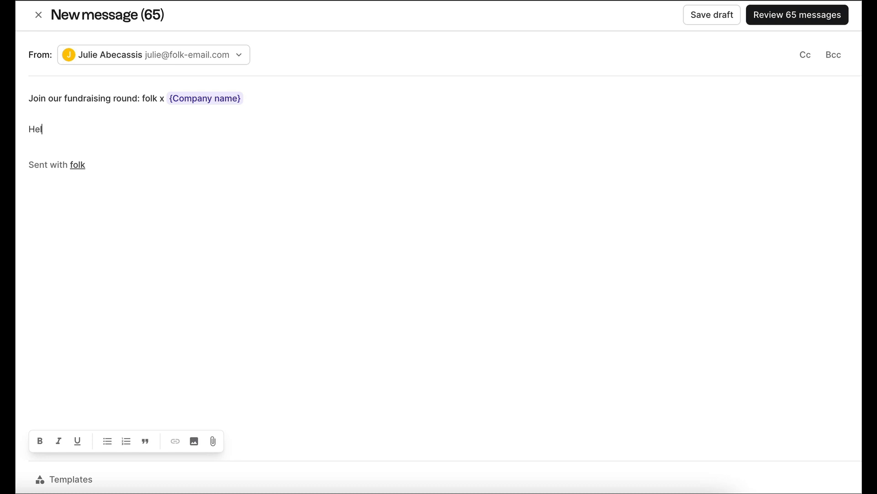
type("lo")
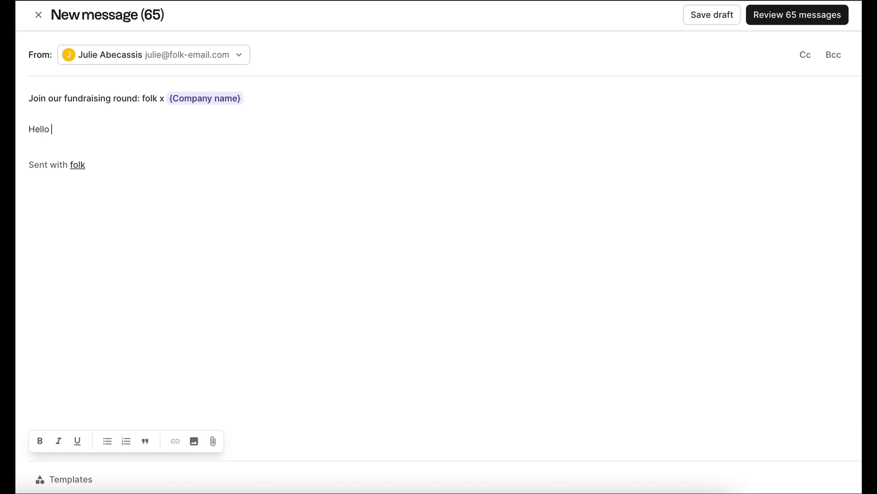
type("/")
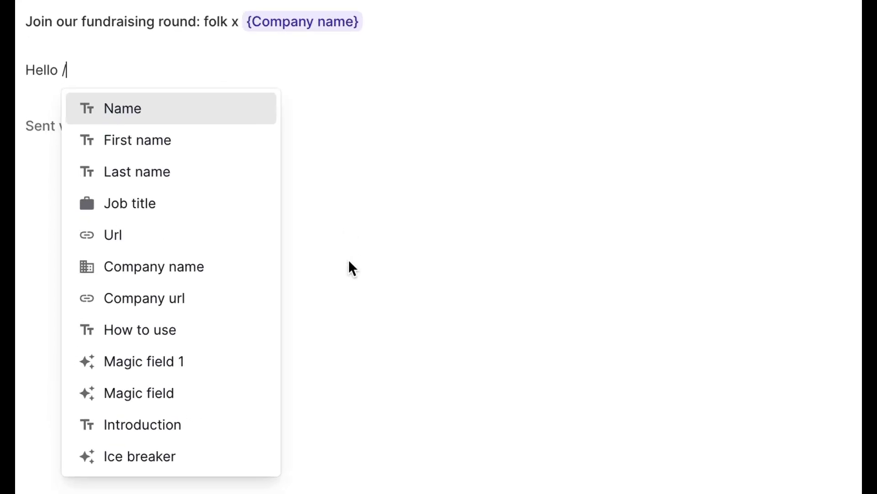
mouse_move(217, 162)
type("Ple")
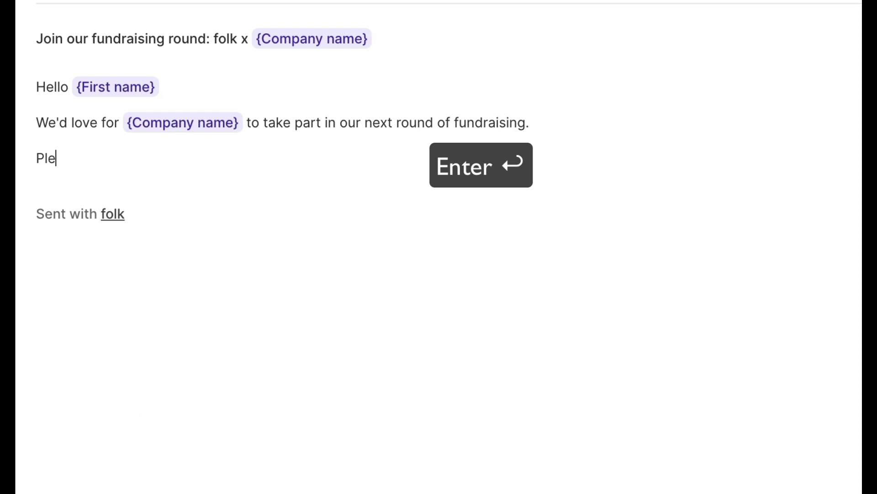
type("ase")
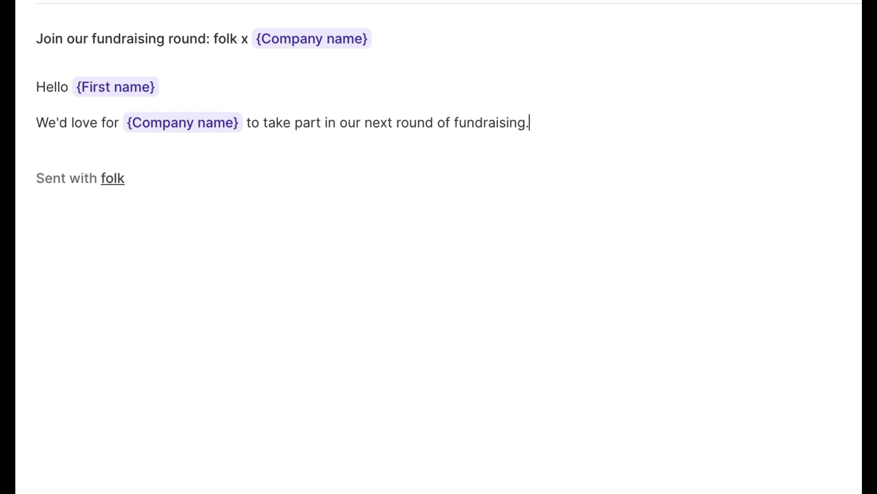
type("Please f")
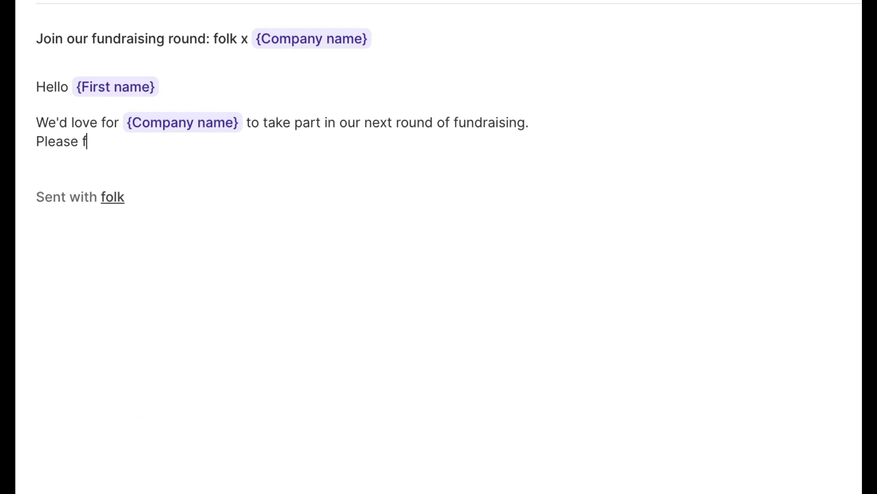
type("ind key information on folk below.")
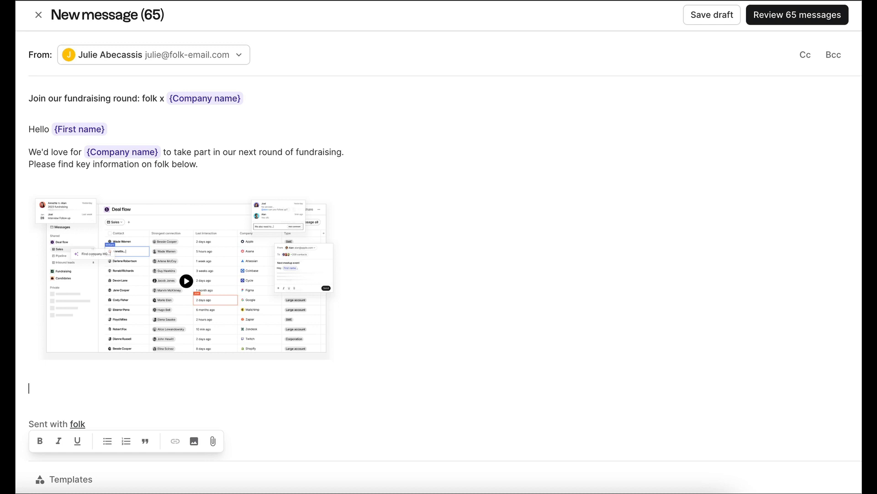
Step: Add the line 'For more information, please follow this link.' below the product image
type("For more information, ple")
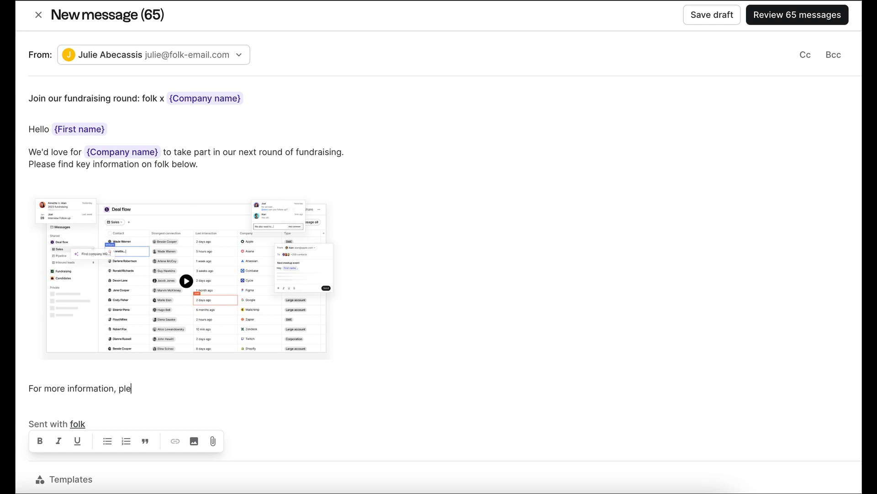
type("ase follow this link.")
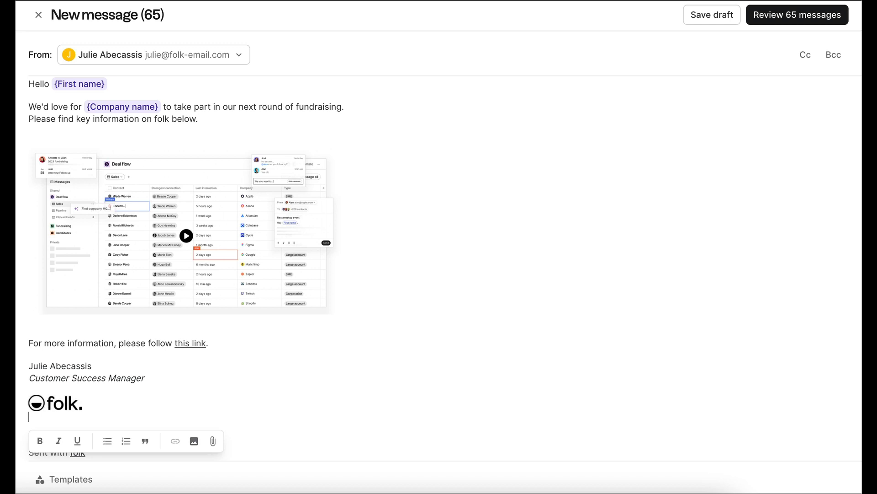
mouse_move(212, 441)
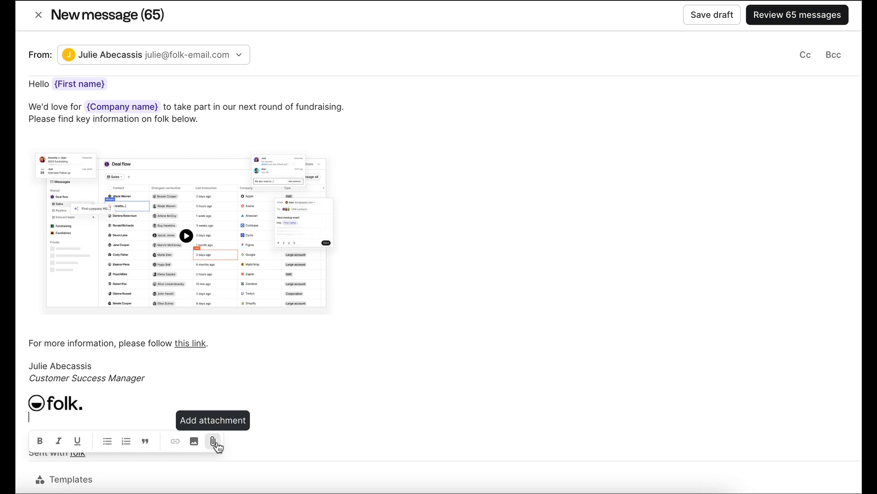
Step: Open the Add attachment dialog and close it without attaching anything
left_click(213, 441)
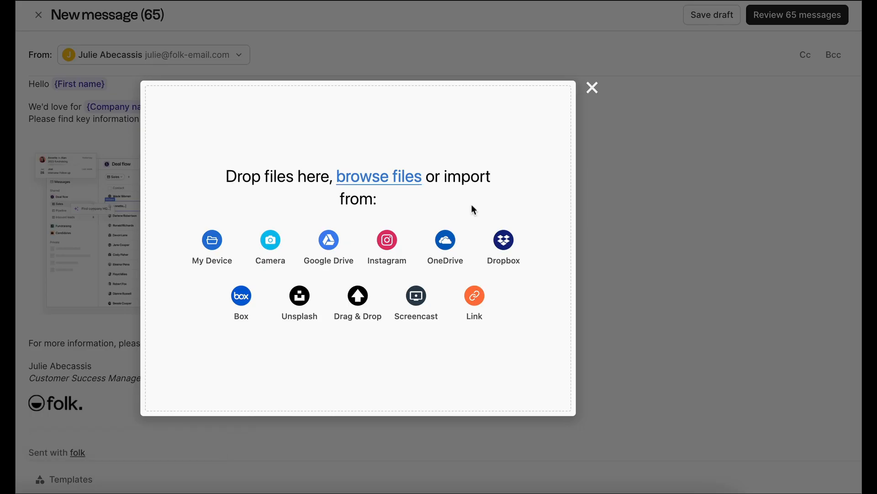
left_click(591, 88)
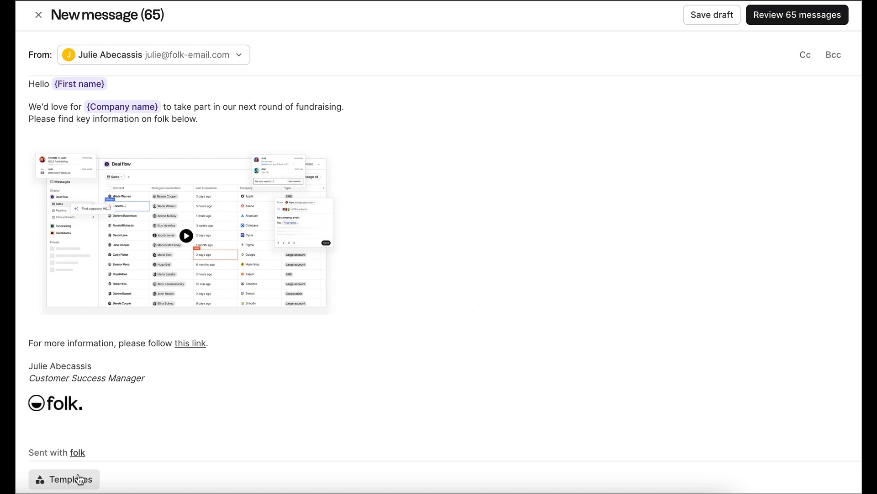
Step: Save the draft as a template, replacing the existing signature template
left_click(63, 478)
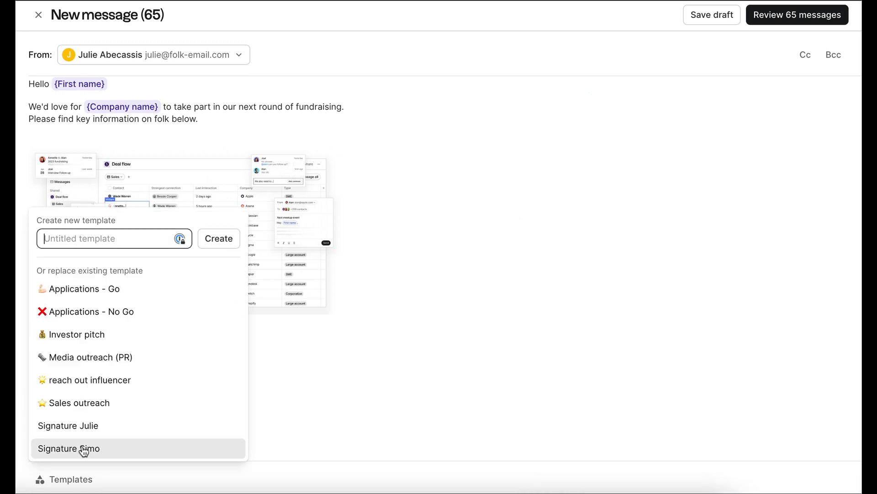
left_click(69, 448)
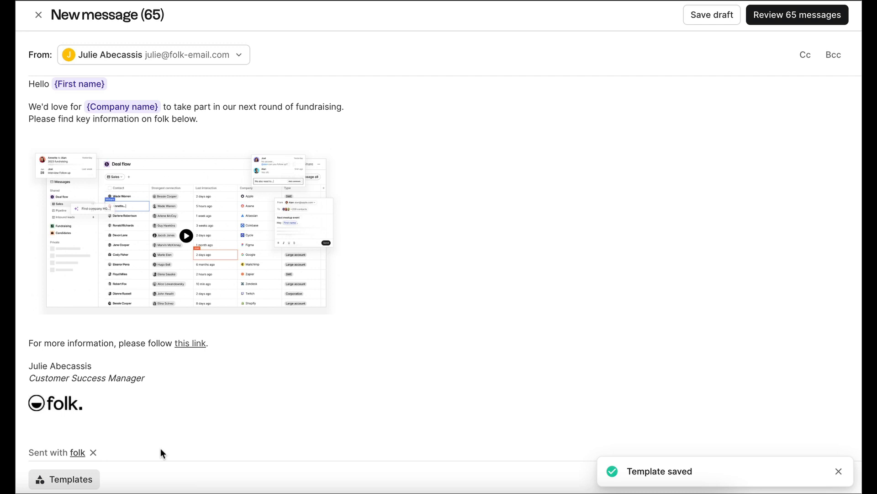